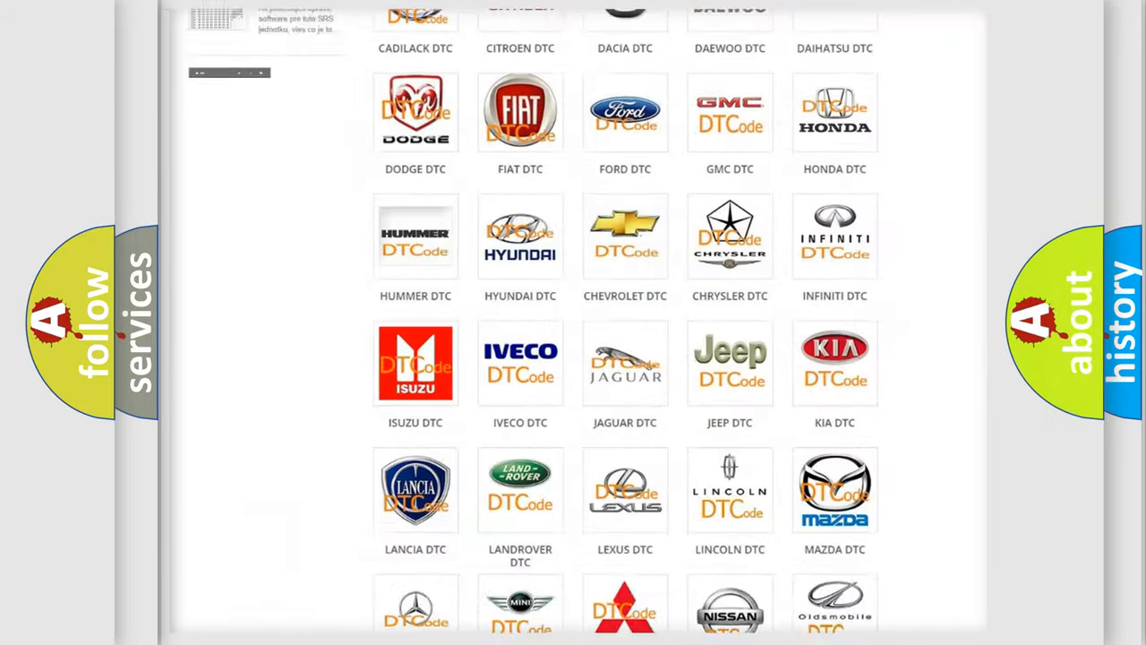
# Step: Browse the DTC category page, choose the Ford code list and look through its codes
pyautogui.scroll(3)
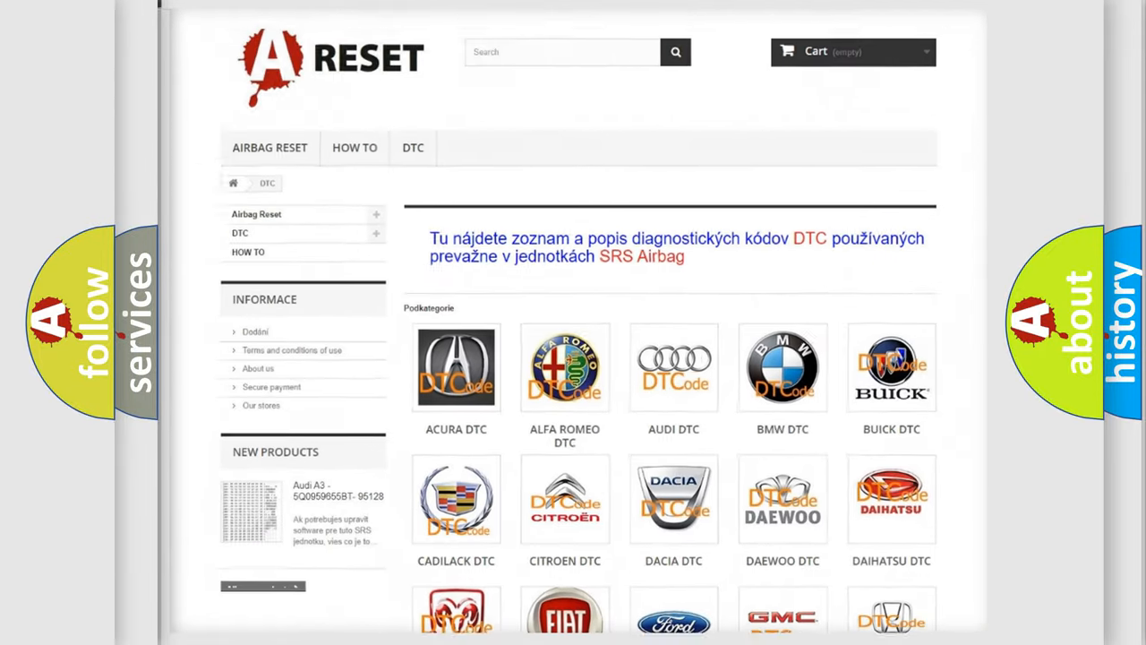
pyautogui.scroll(-3)
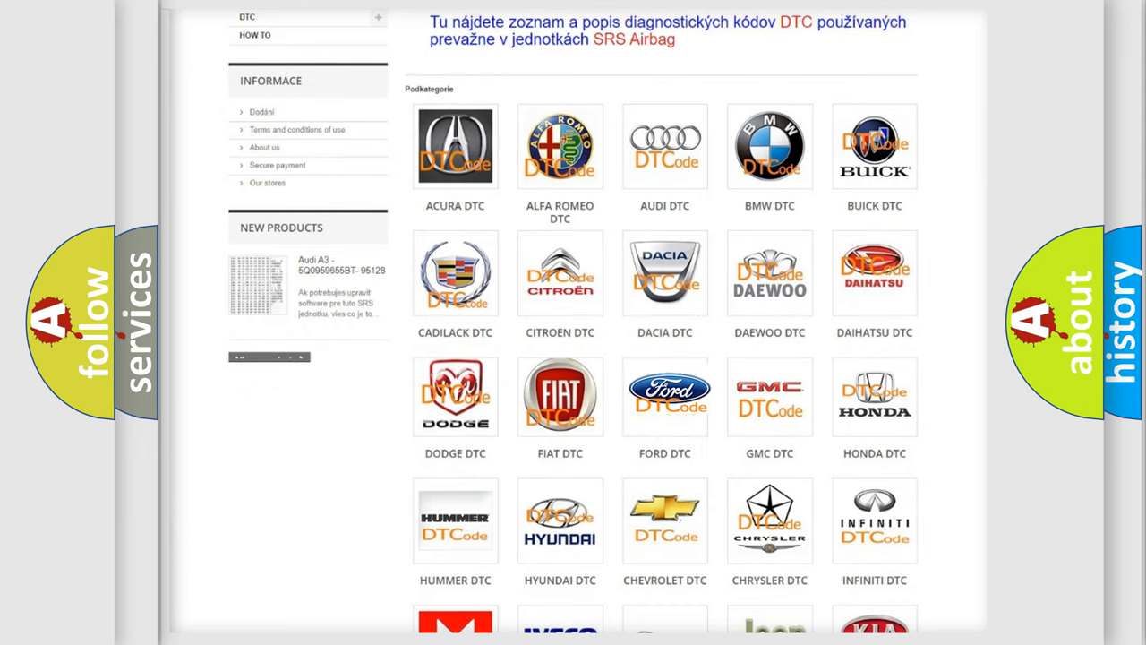
pyautogui.click(665, 396)
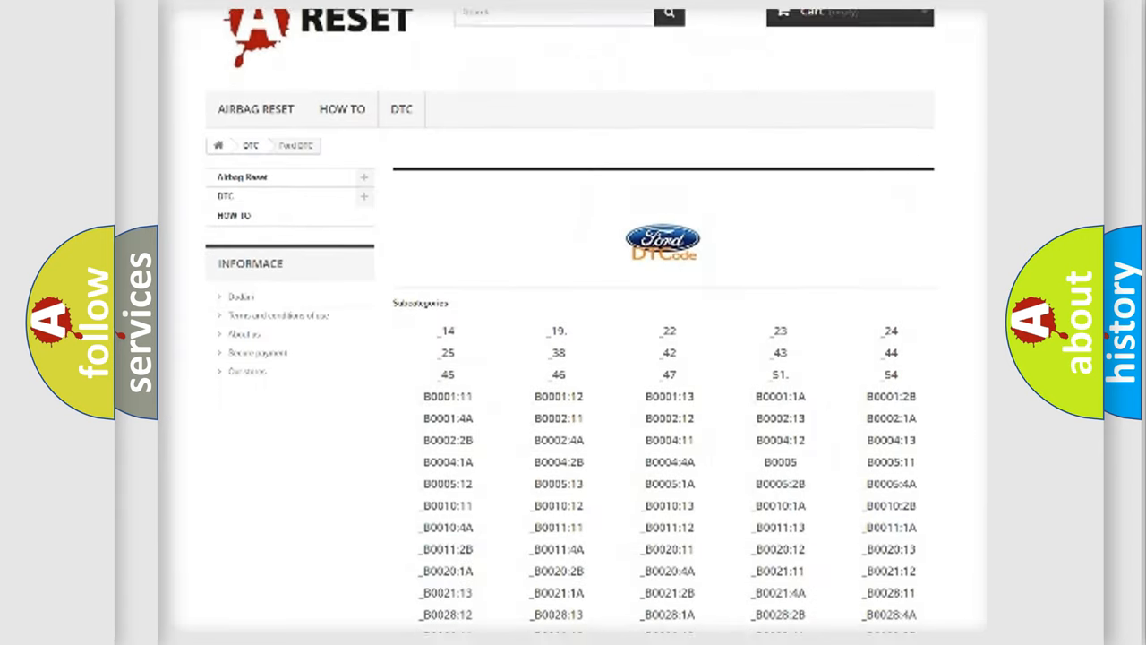
pyautogui.scroll(-3)
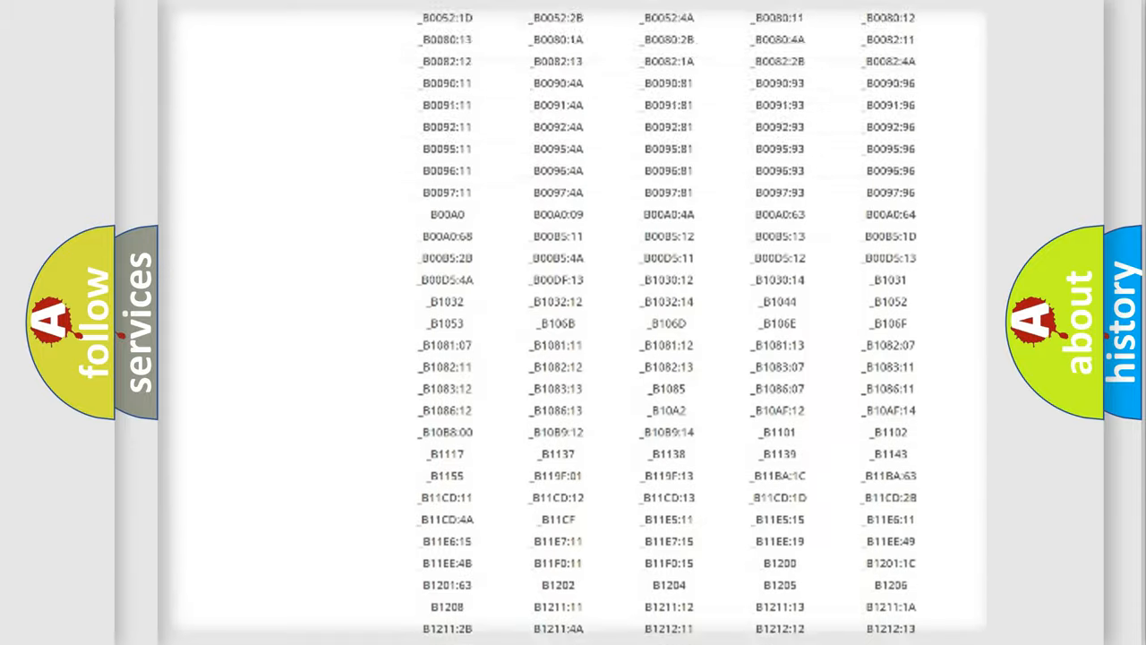
pyautogui.scroll(3)
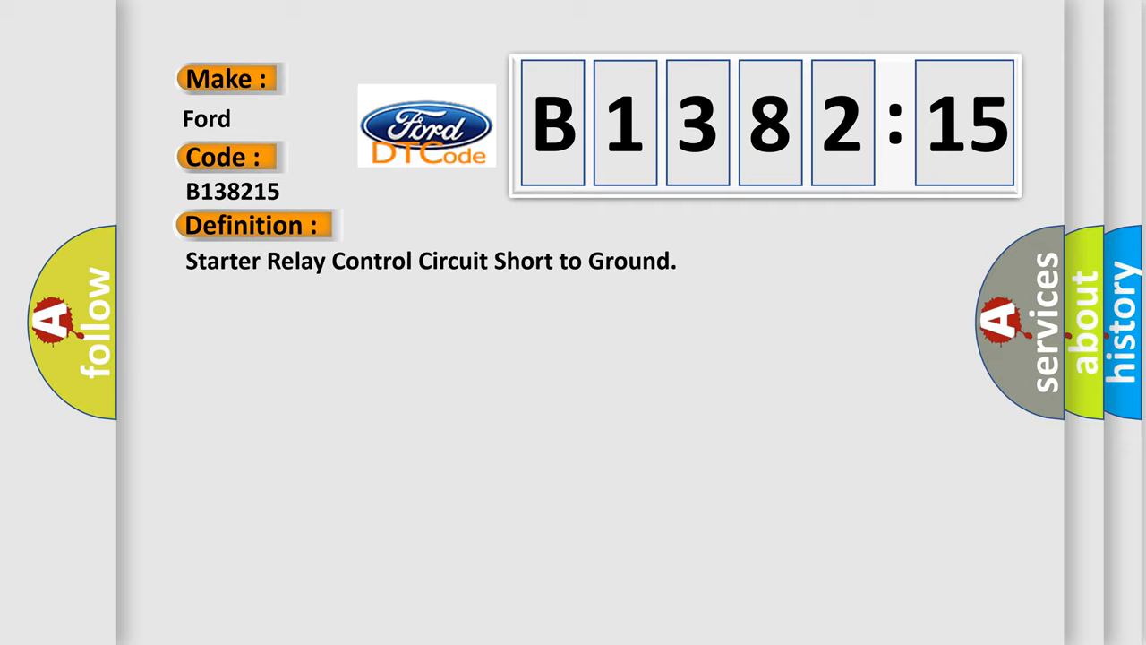
# Step: Reveal the Description and then the Cause sections for Ford code B138215
pyautogui.click(466, 226)
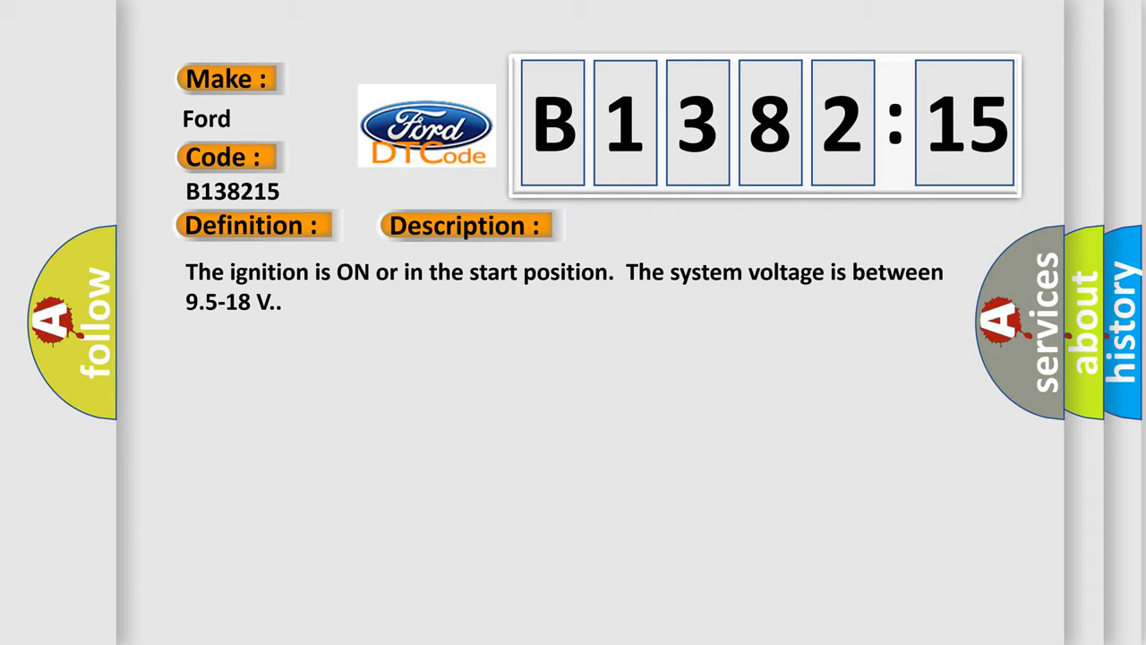
pyautogui.click(659, 226)
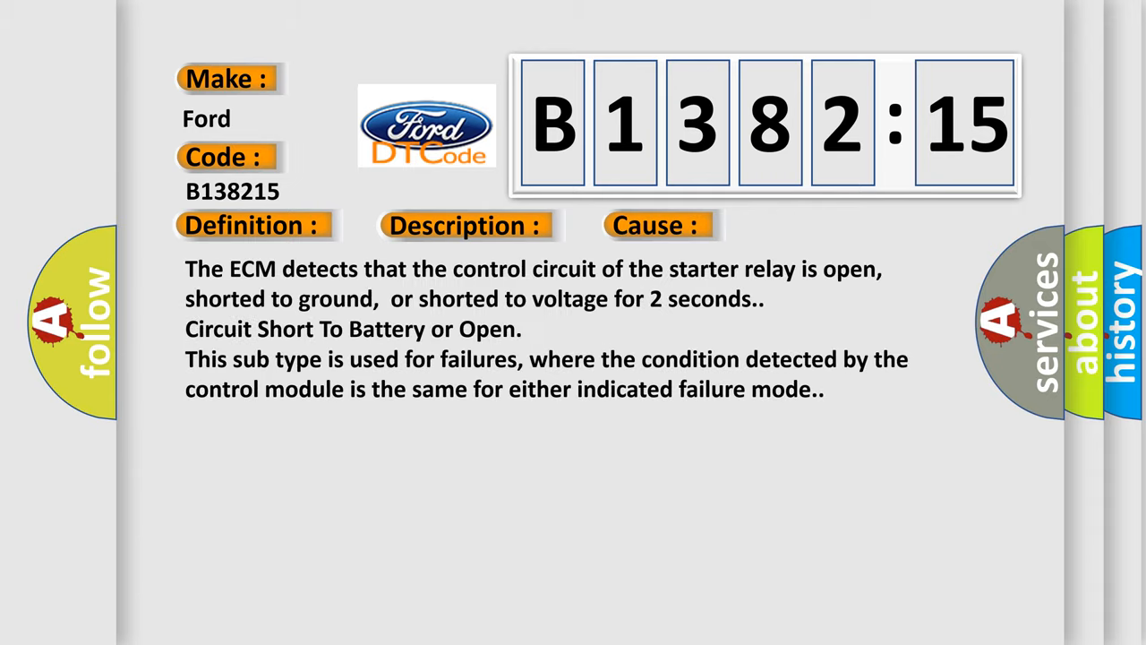